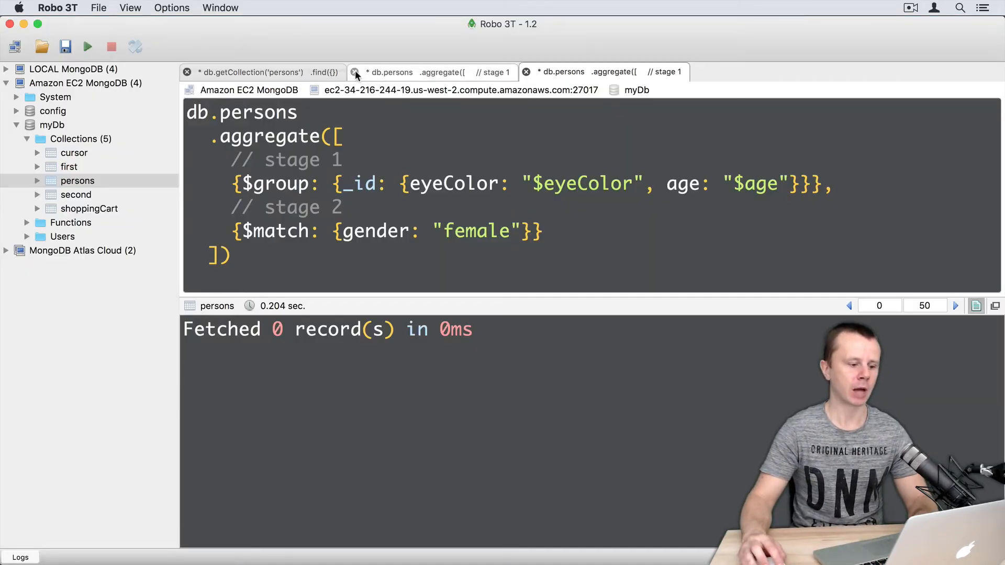
Close the duplicate third aggregation query tab.
click(527, 71)
text(// )
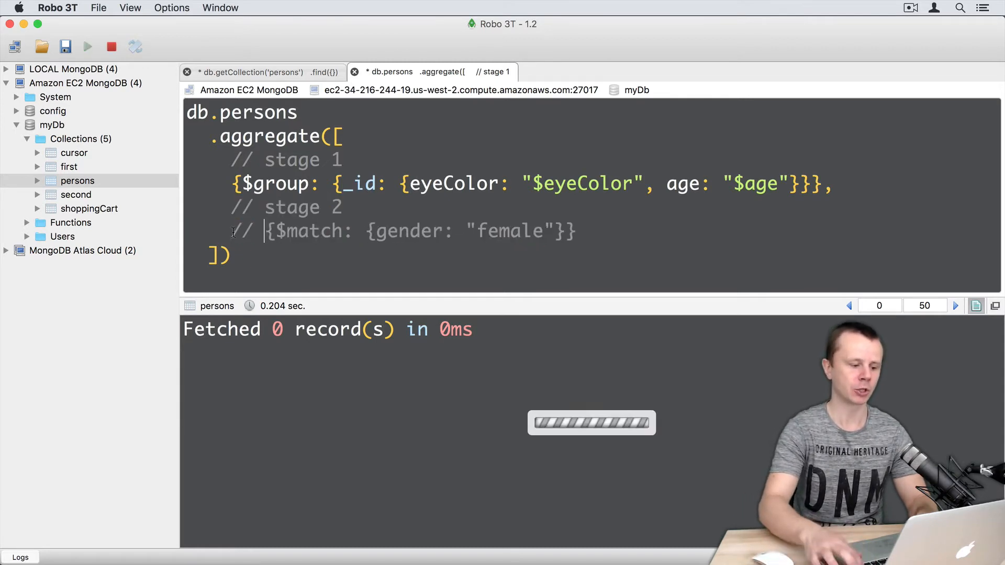
Run the $group-only query and highlight the _id, eyeColor and age keys in results.
click(88, 46)
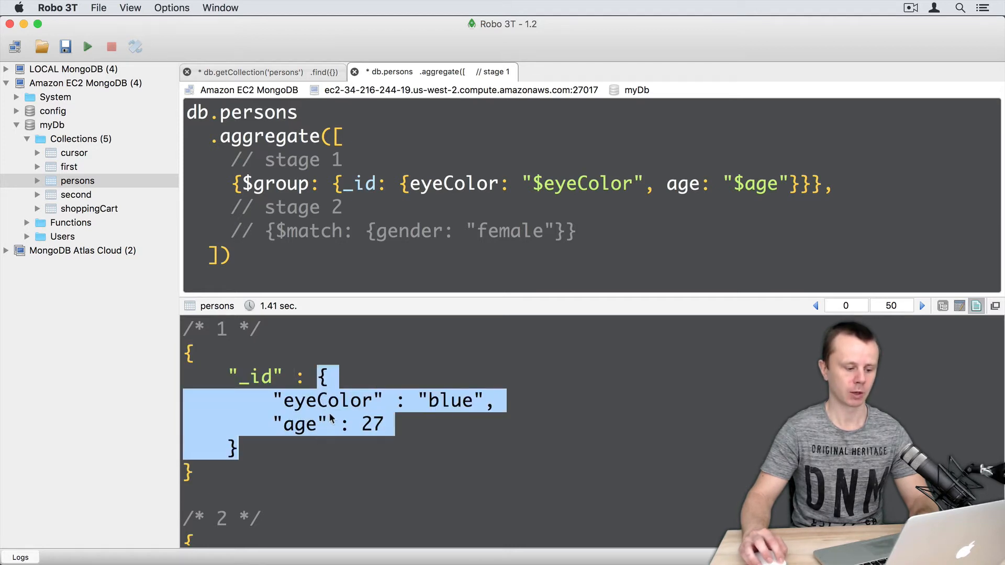
double_click(299, 425)
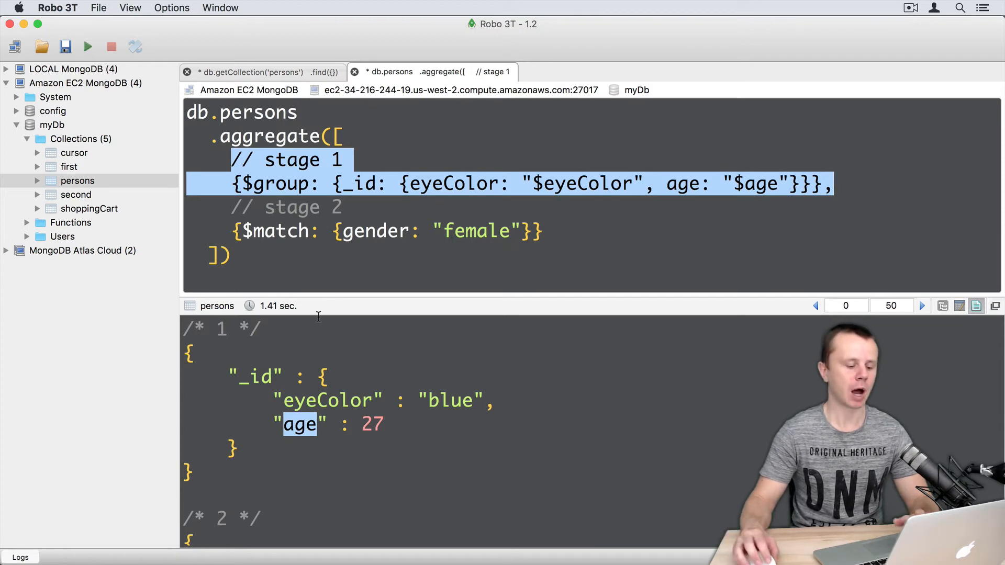
double_click(326, 400)
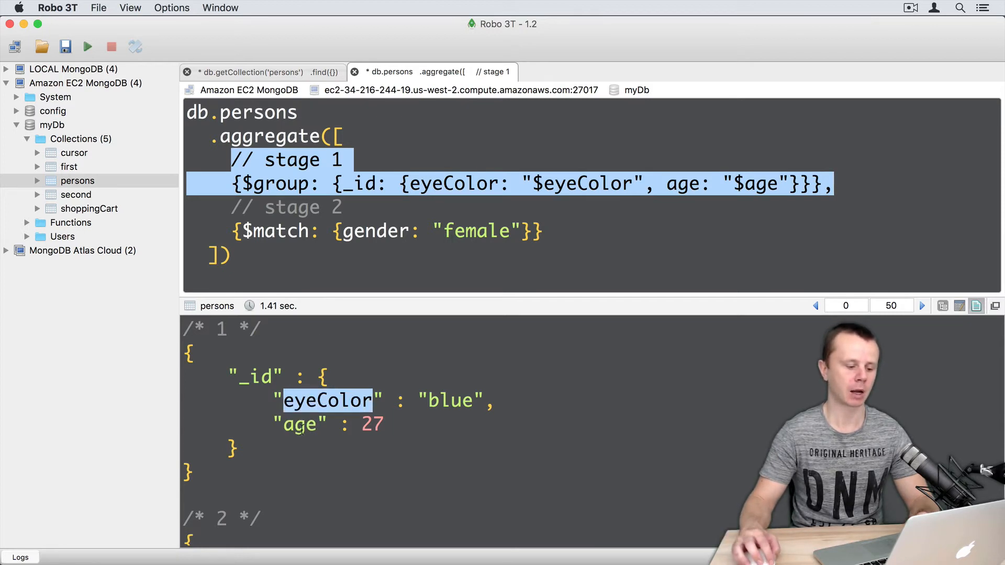
double_click(300, 425)
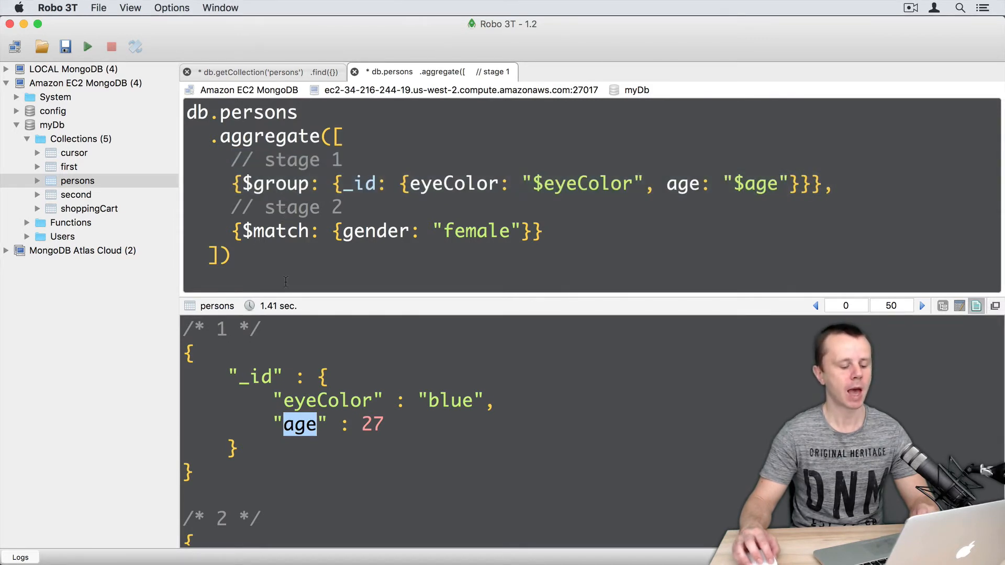
double_click(255, 377)
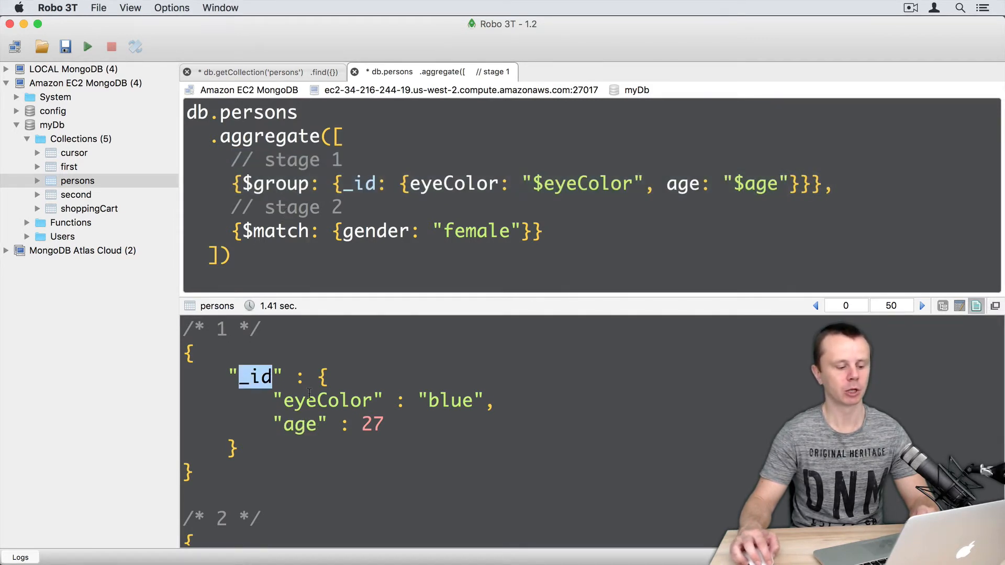
double_click(329, 401)
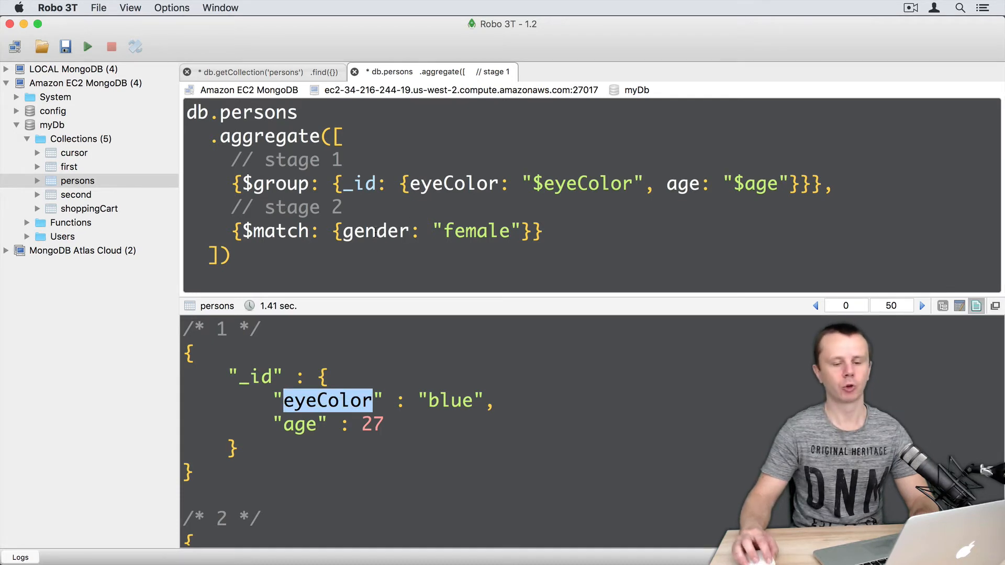
Rewrite the $match filter to "_id.eyeColor": "blue".
key(Backspace)
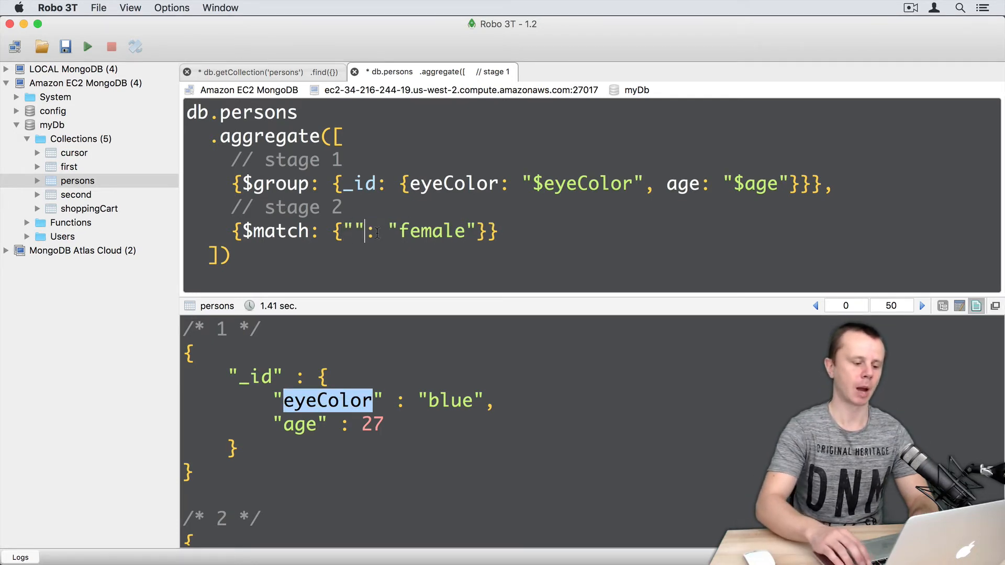
text(_id.eyeC)
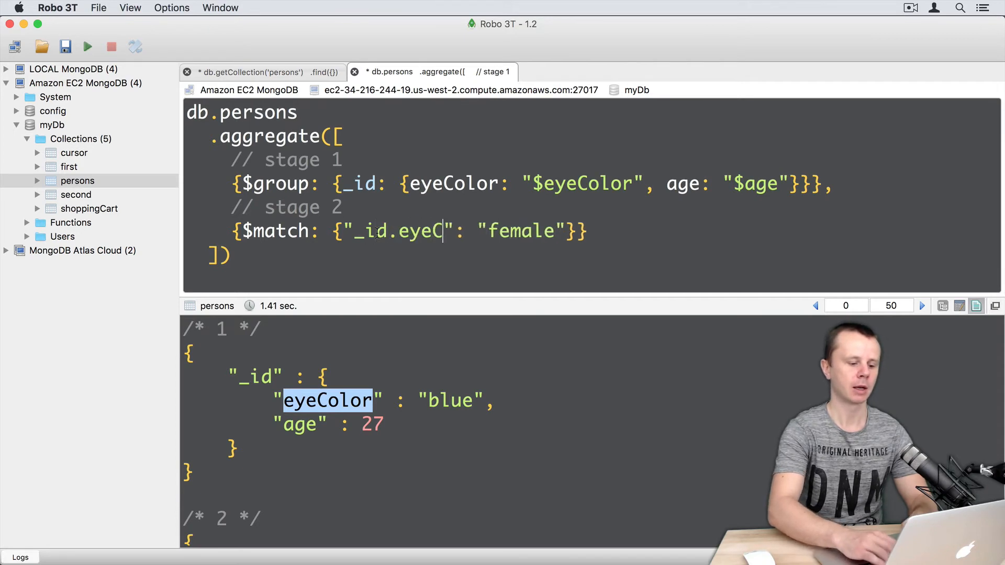
text(olor)
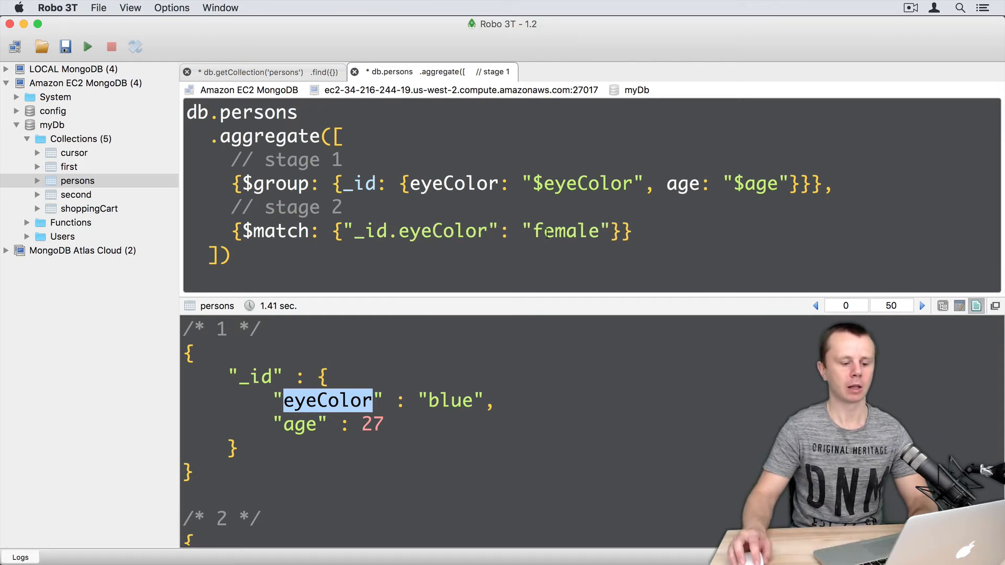
text(blue)
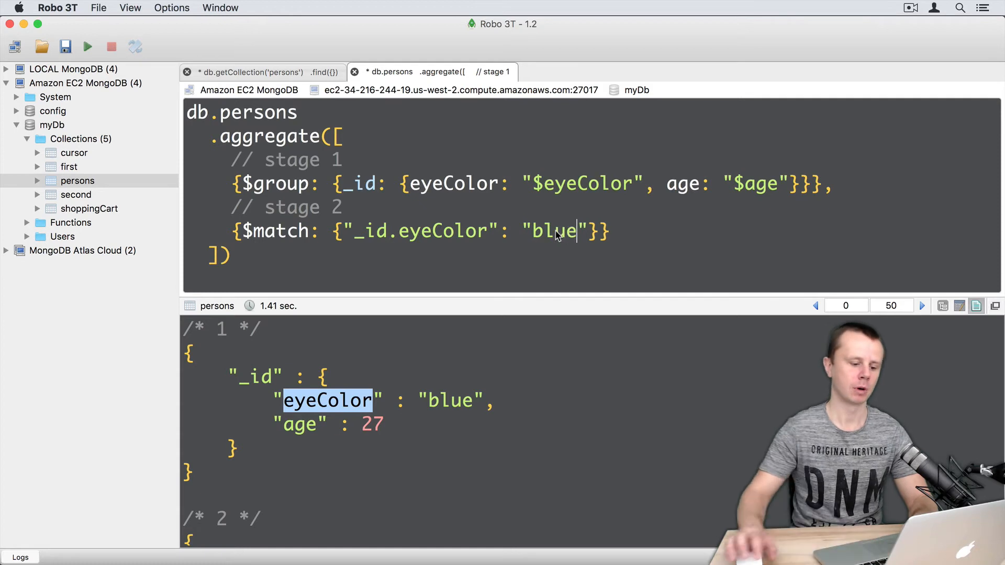
mouse_move(704, 230)
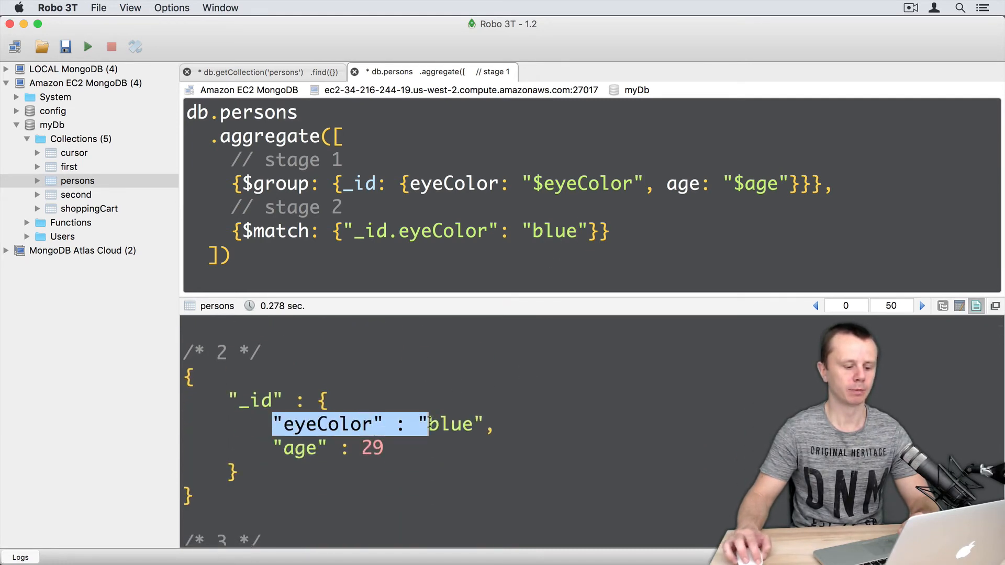
scroll(down, 3)
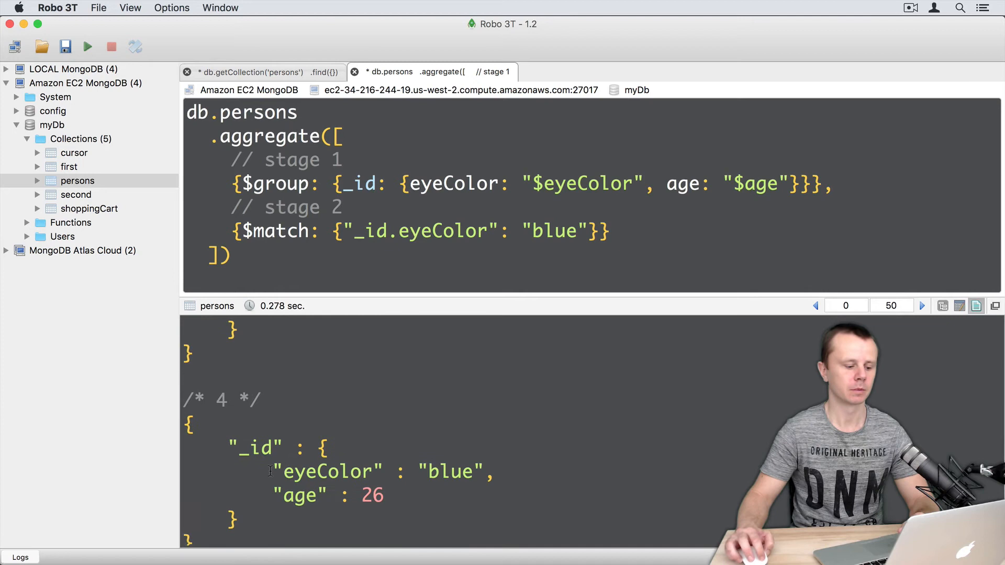
scroll(up, 3)
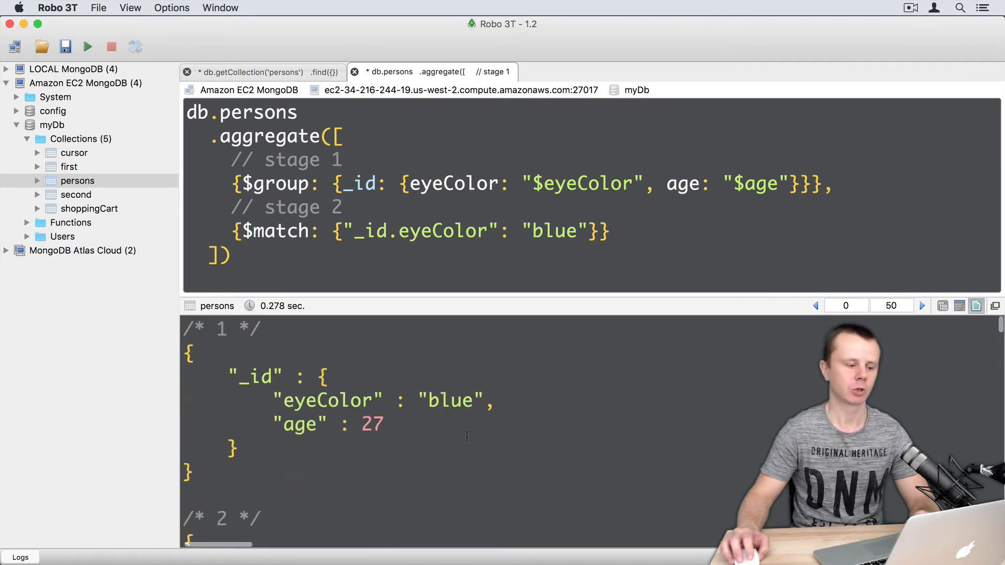
double_click(258, 112)
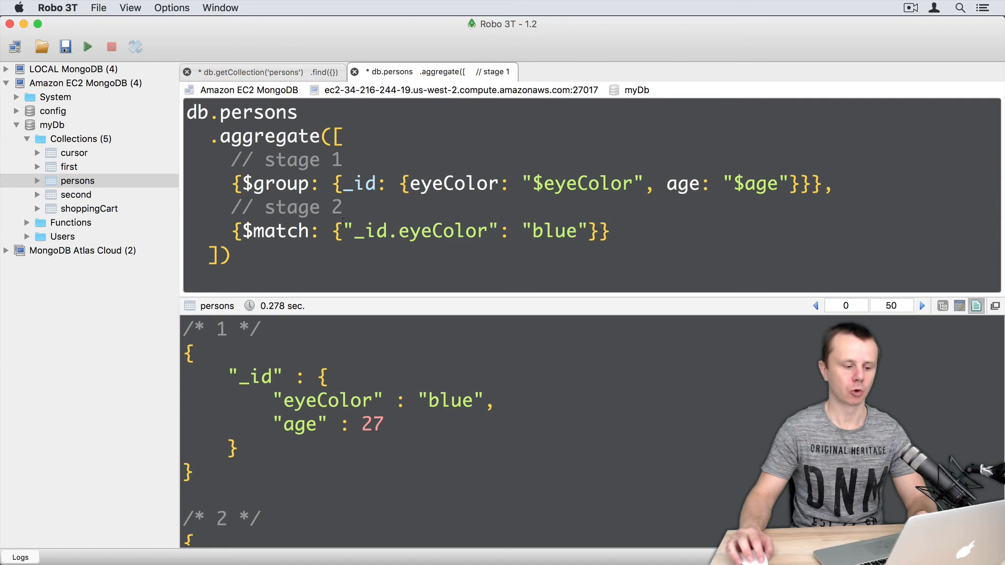
double_click(413, 231)
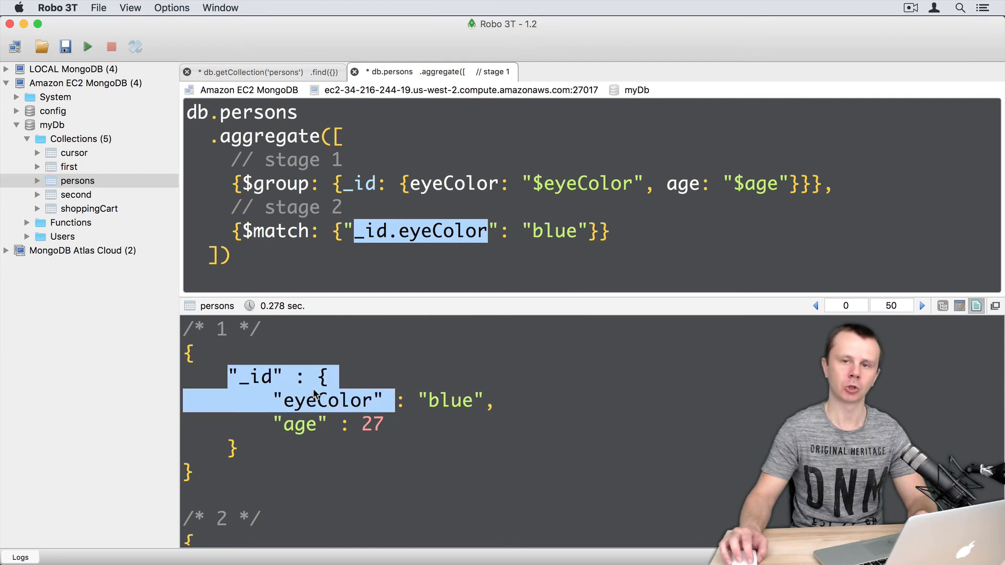
click(387, 232)
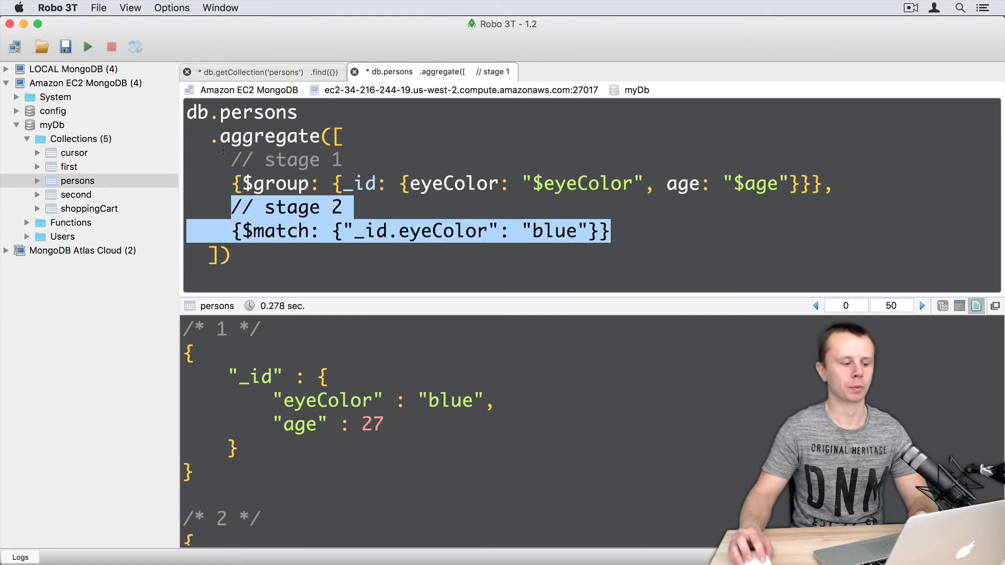
click(531, 231)
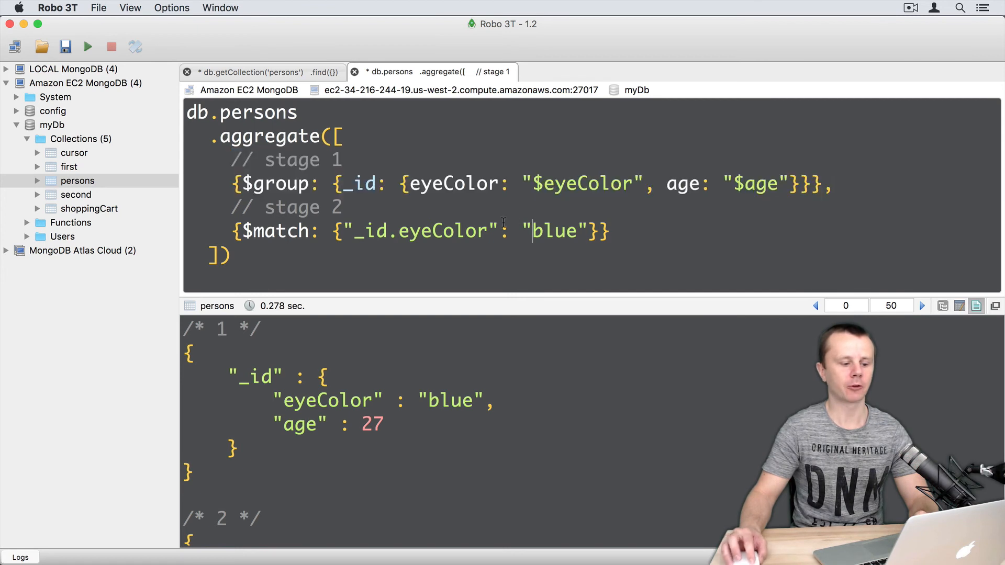
double_click(410, 231)
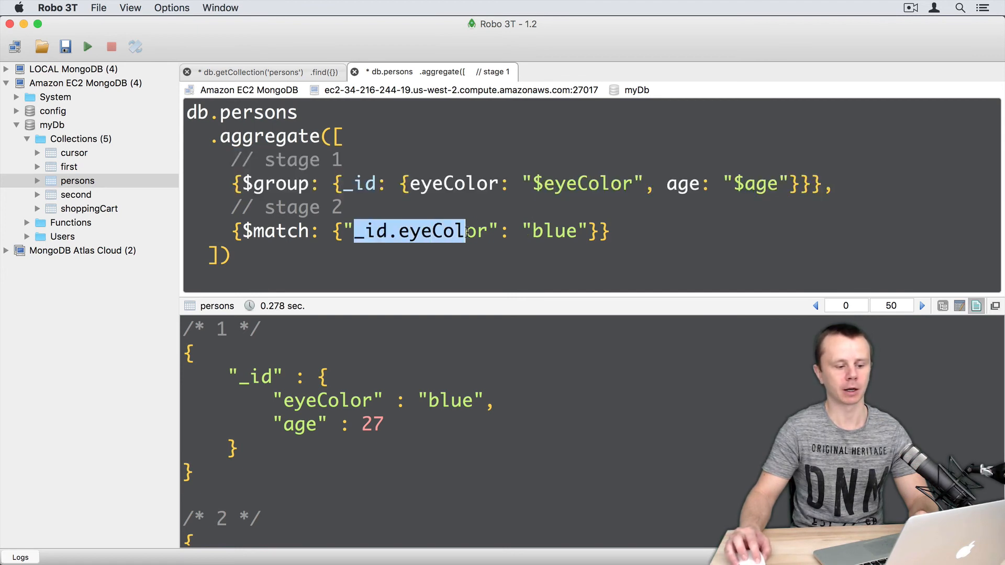